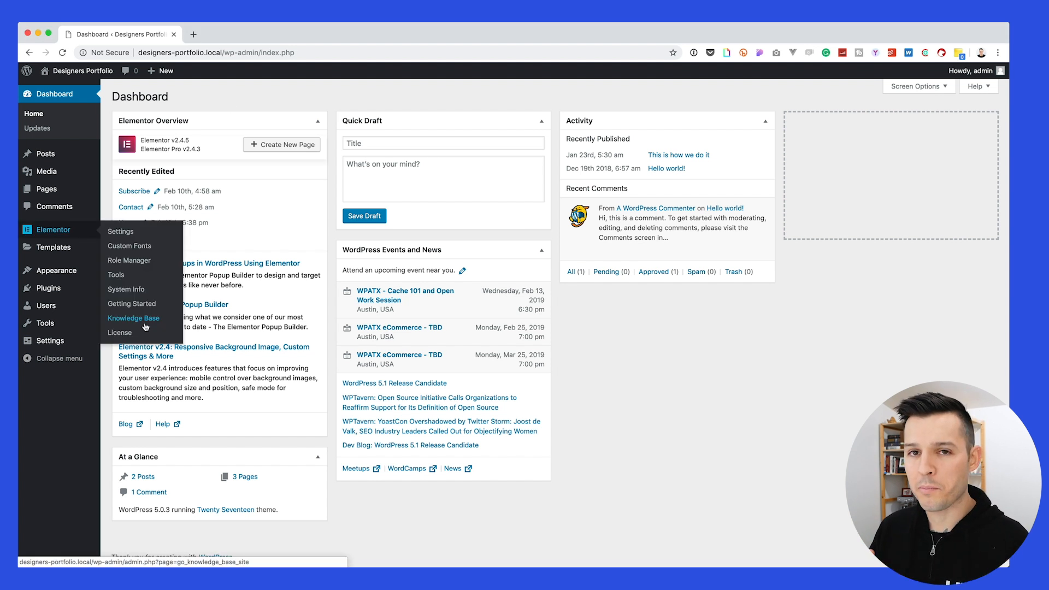
pyautogui.moveTo(686, 322)
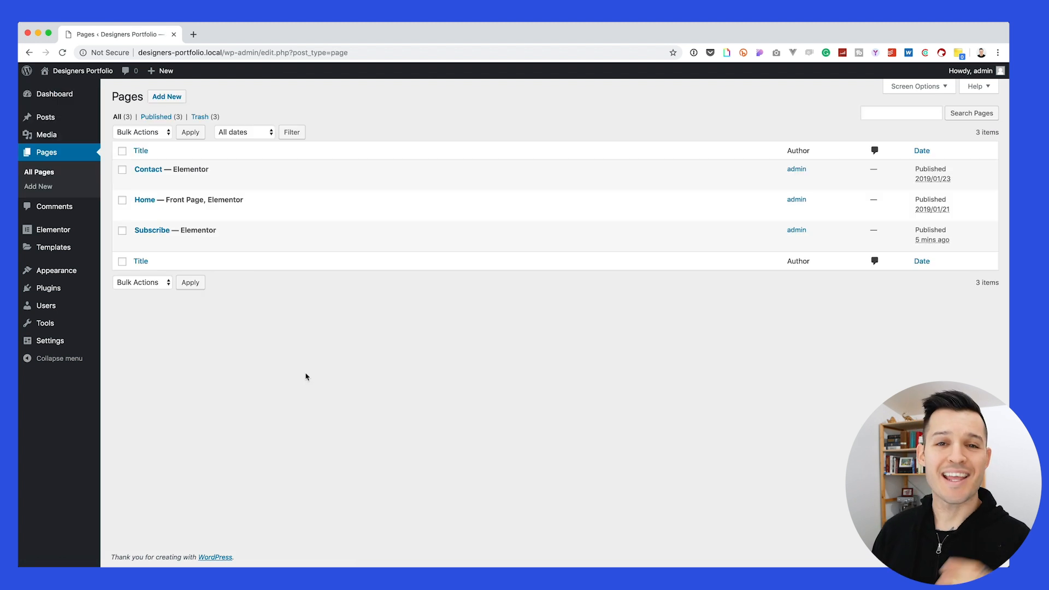
pyautogui.moveTo(144, 199)
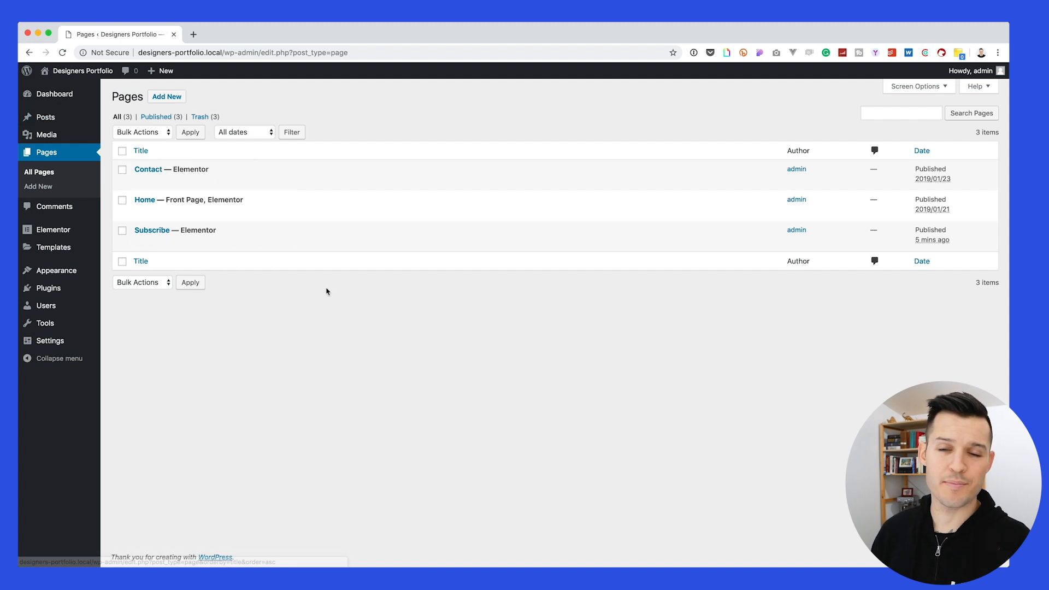
# Go to Pages > All Pages to list the Contact, Home and Subscribe pages.
pyautogui.click(140, 151)
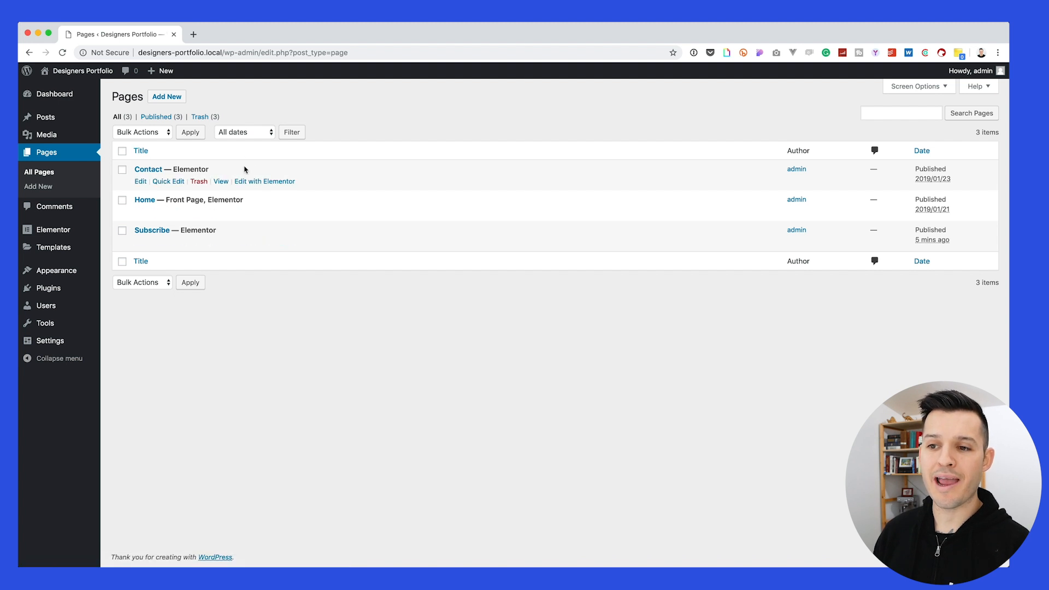
pyautogui.moveTo(268, 214)
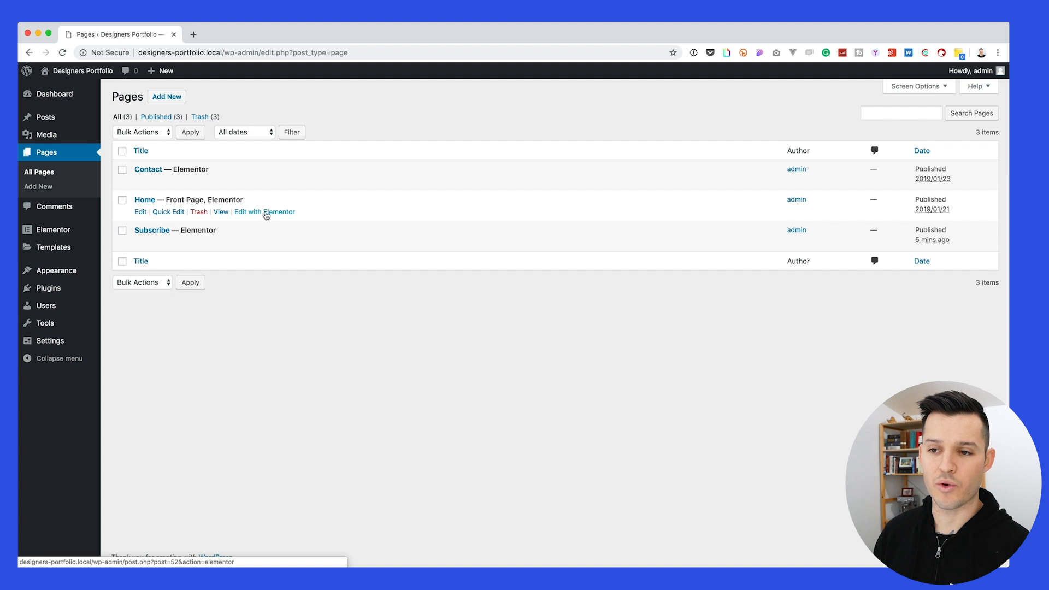
# Edit the Home page with Elementor and insert a new section above the hero banner.
pyautogui.click(264, 211)
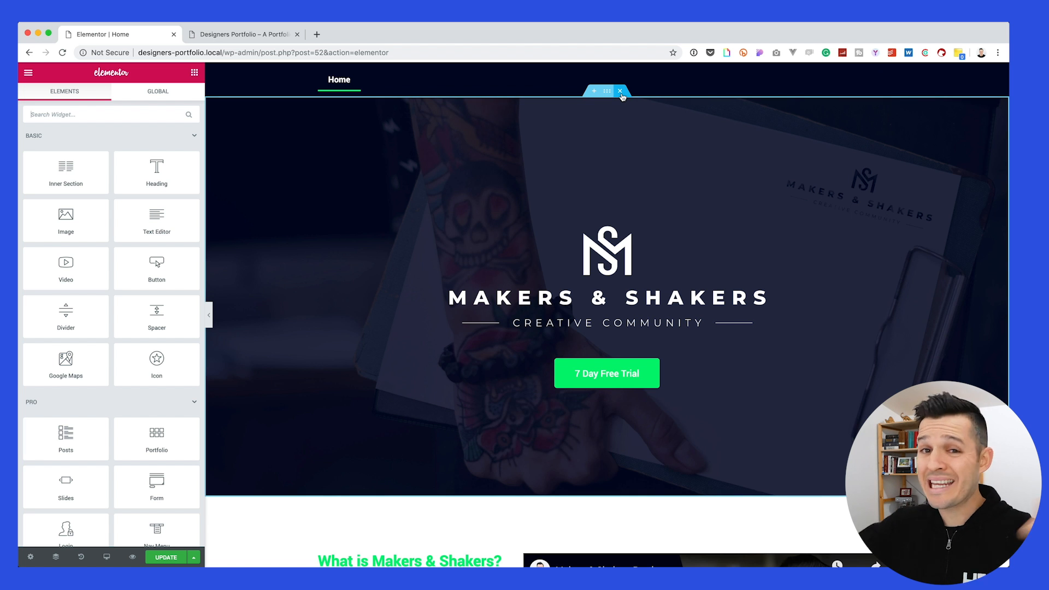
pyautogui.moveTo(594, 91)
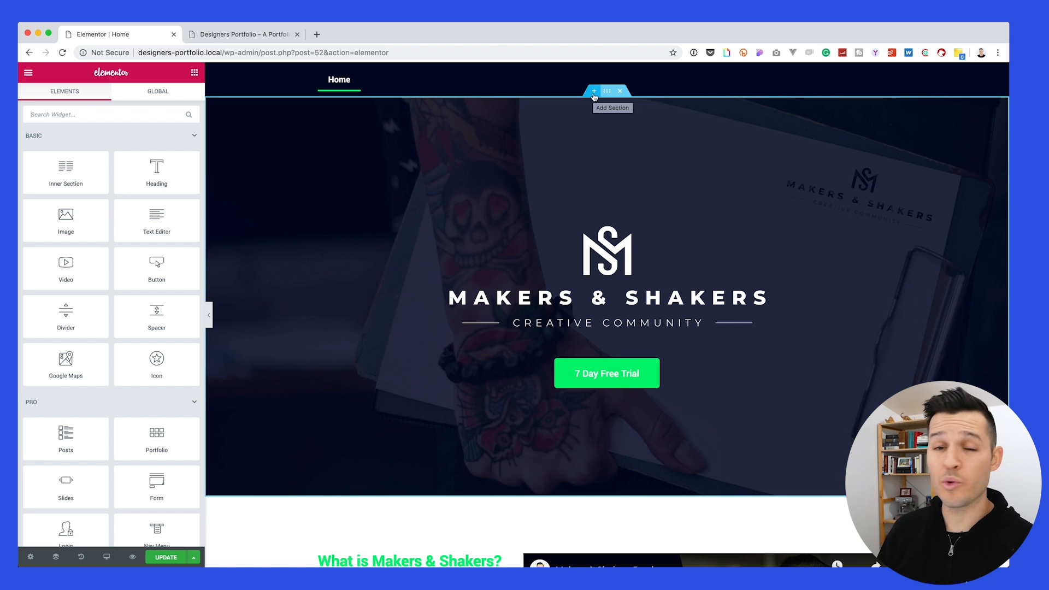
pyautogui.click(593, 91)
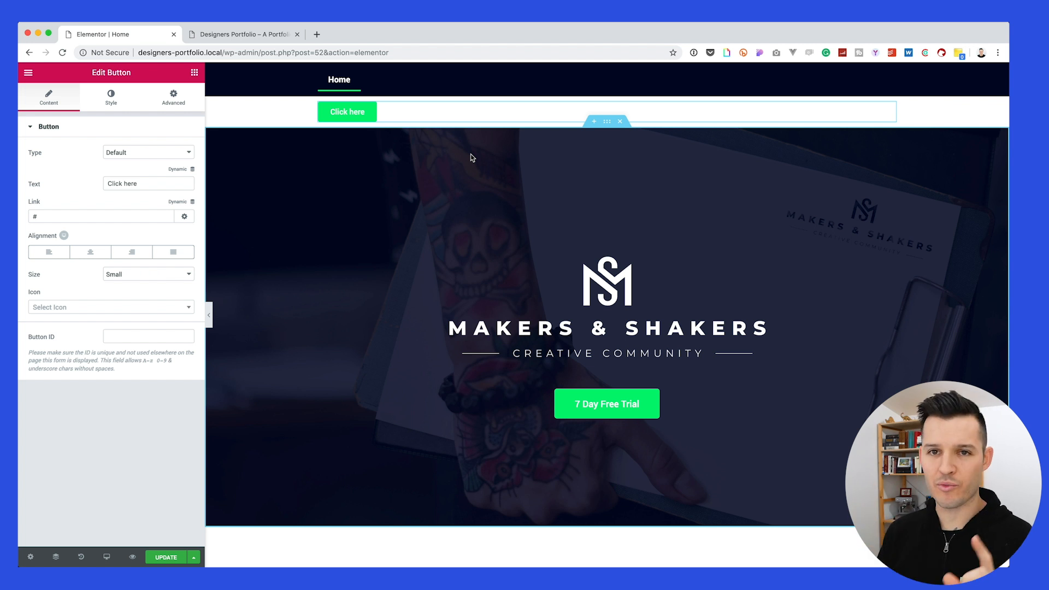
pyautogui.moveTo(479, 156)
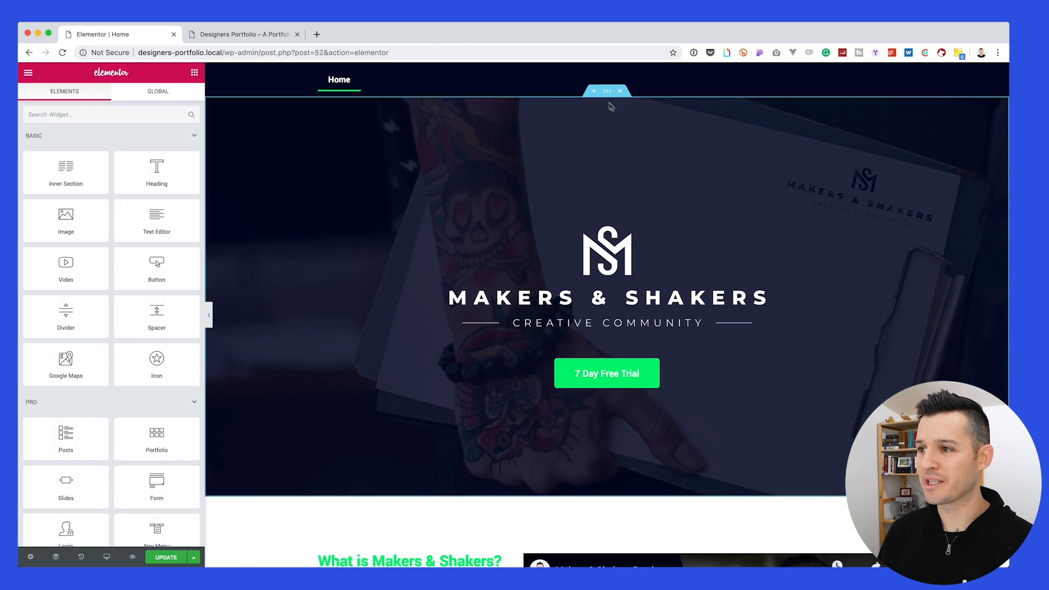
pyautogui.click(594, 90)
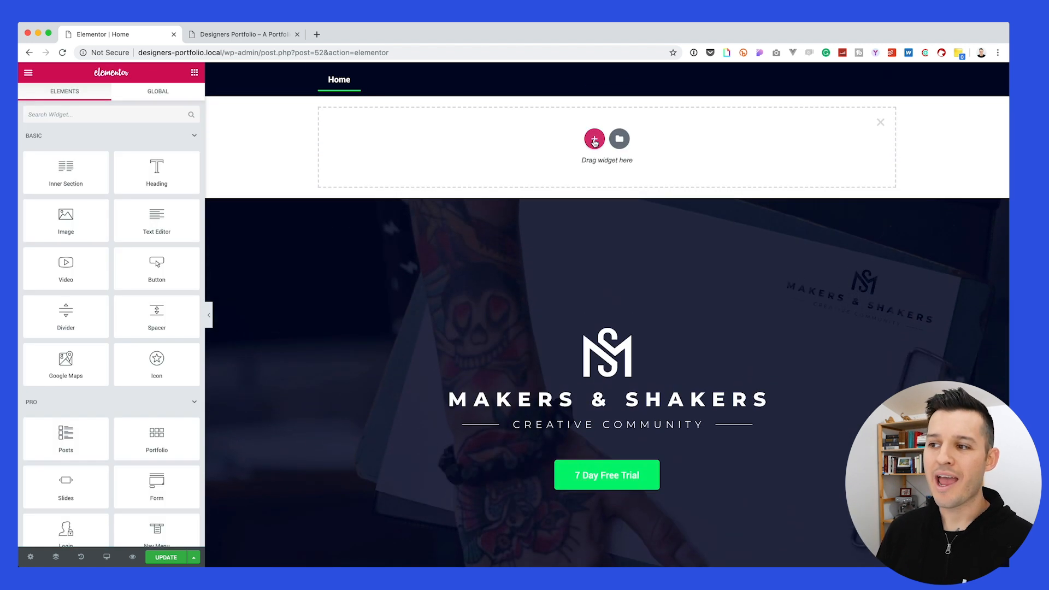
pyautogui.click(594, 139)
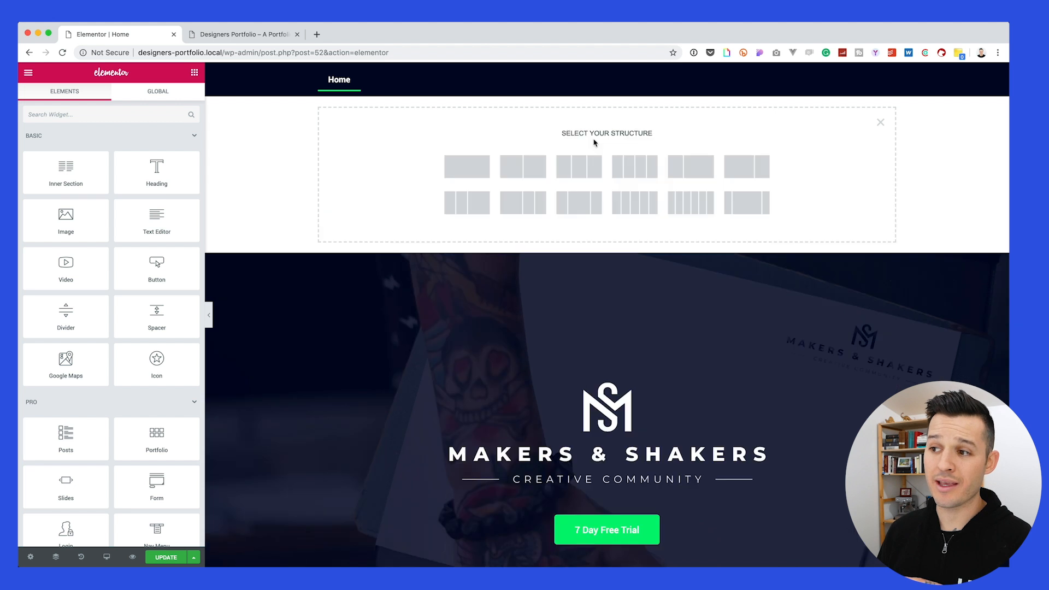
pyautogui.moveTo(579, 166)
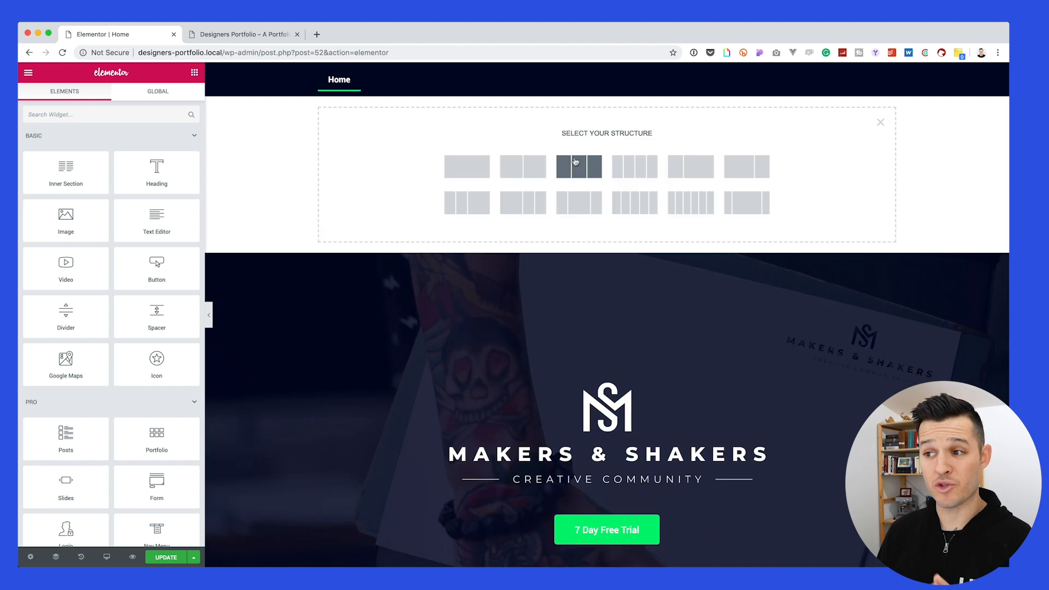
pyautogui.moveTo(527, 173)
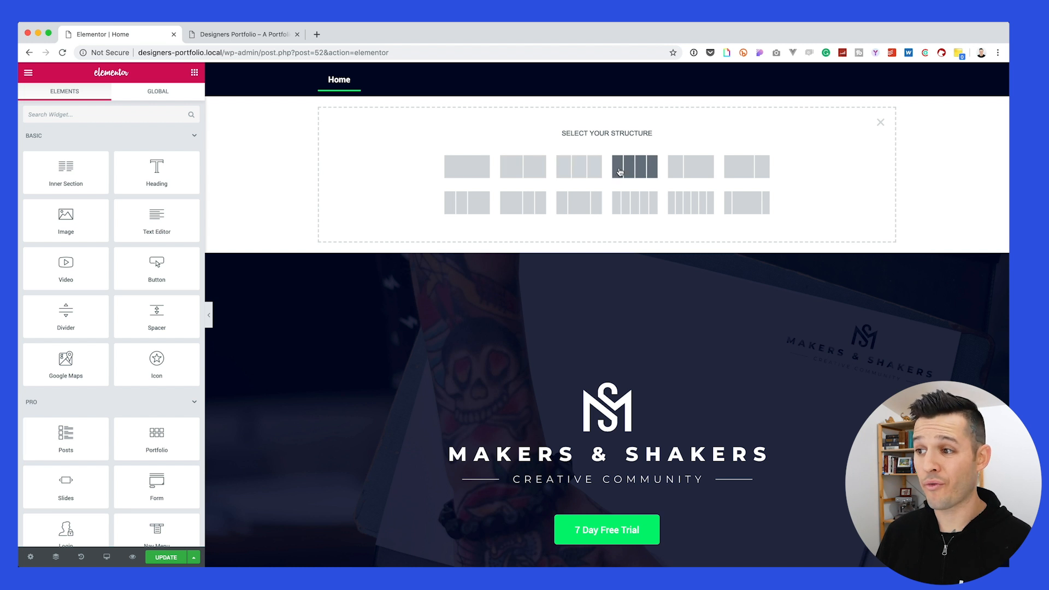
pyautogui.click(635, 166)
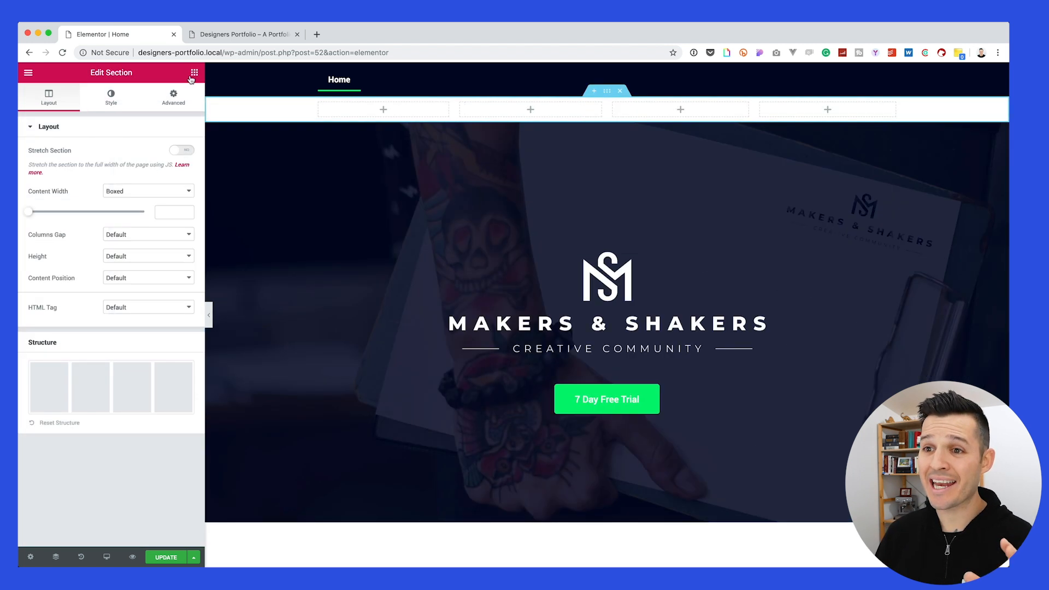
pyautogui.click(194, 72)
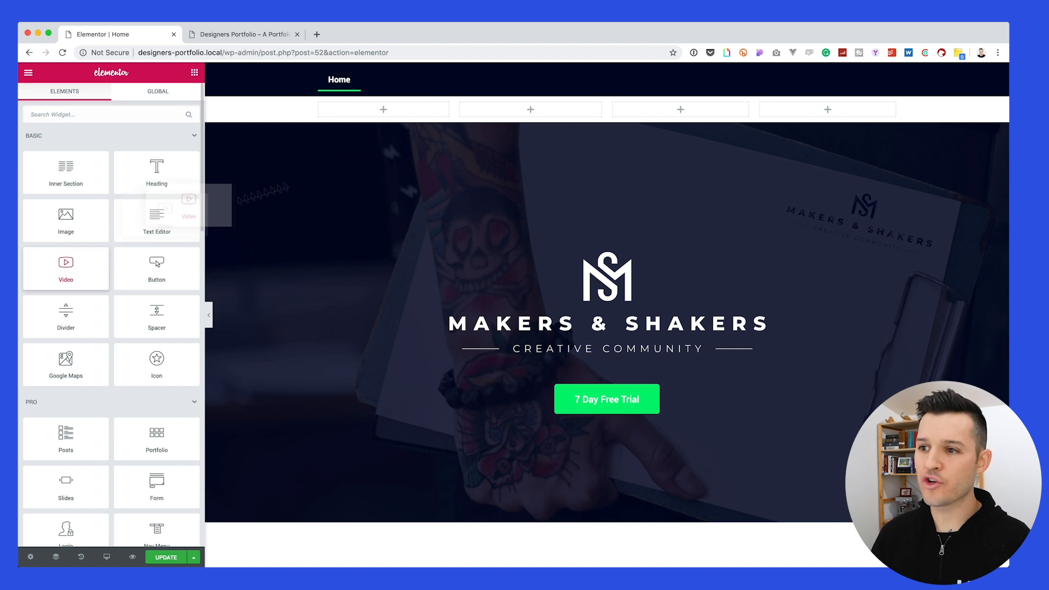
pyautogui.click(66, 262)
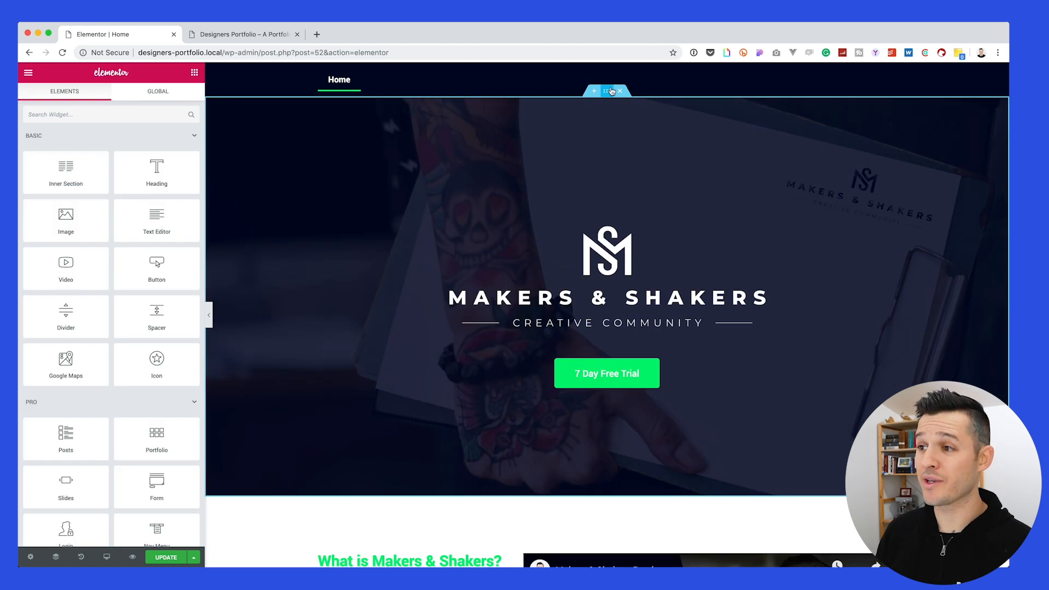
pyautogui.click(607, 90)
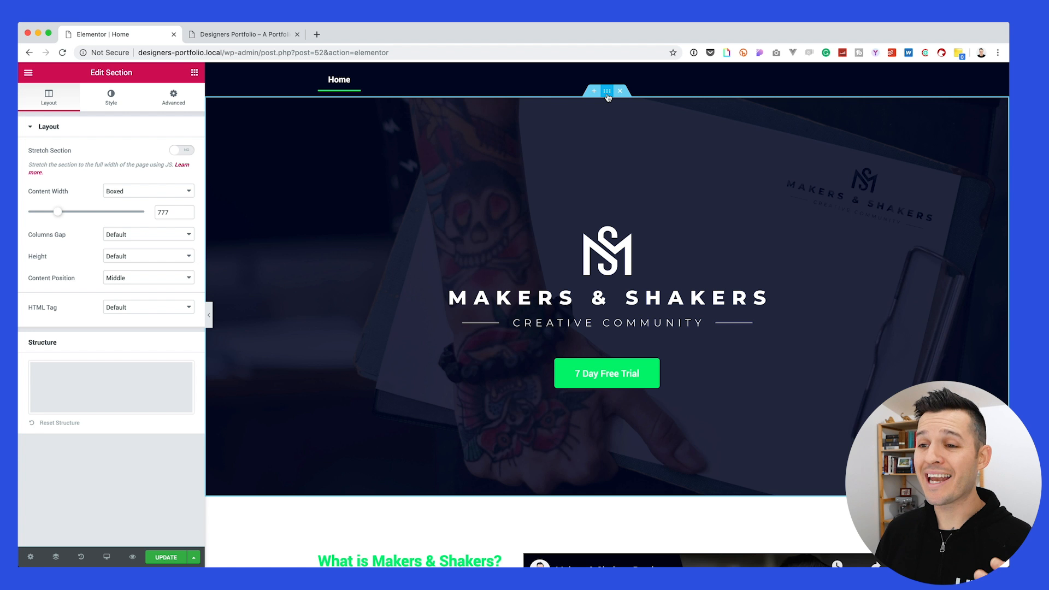
pyautogui.moveTo(311, 221)
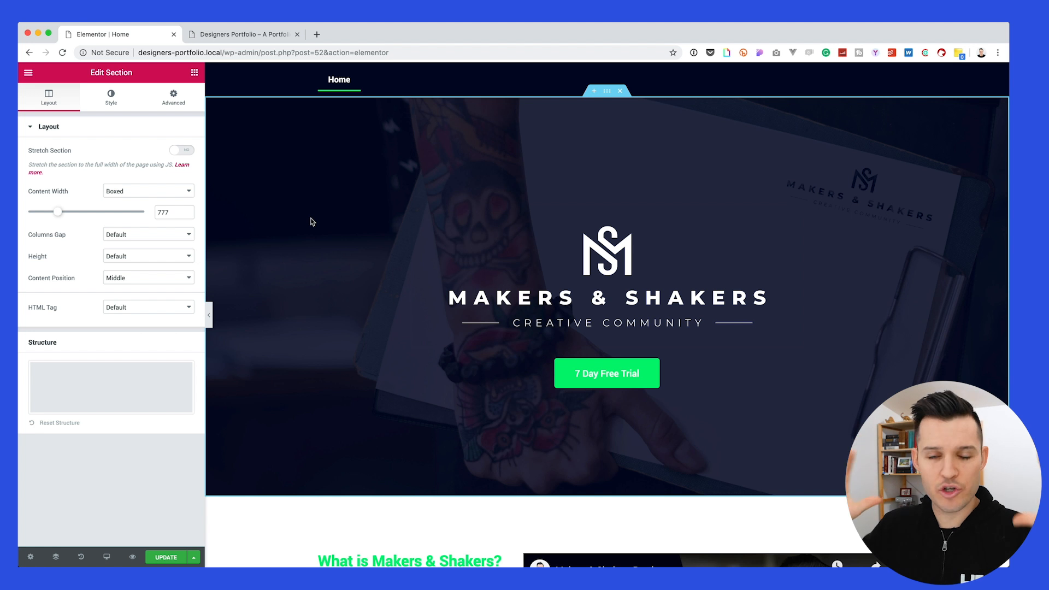
pyautogui.moveTo(212, 222)
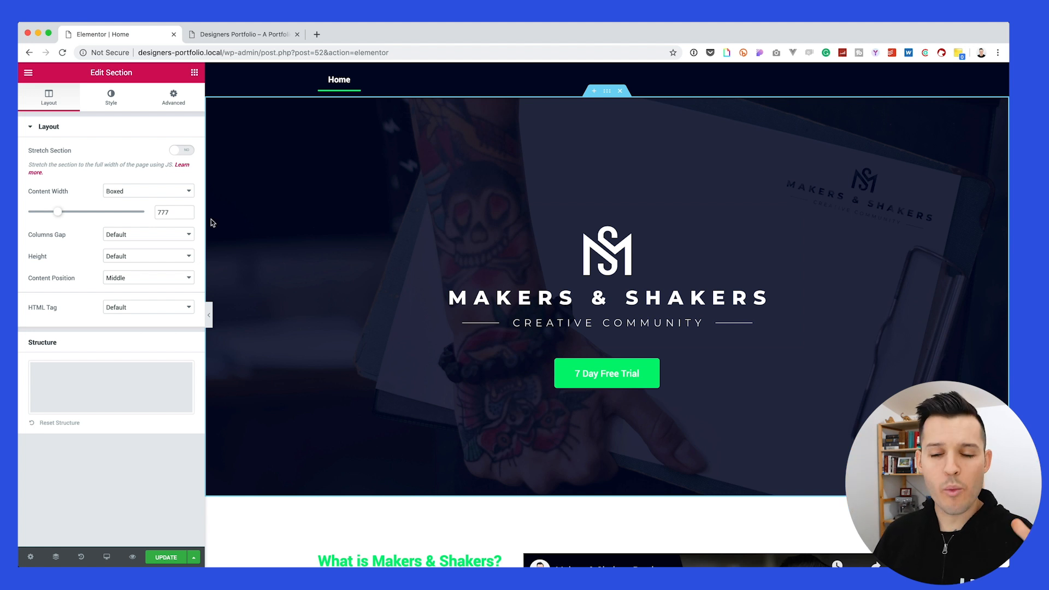
pyautogui.click(111, 98)
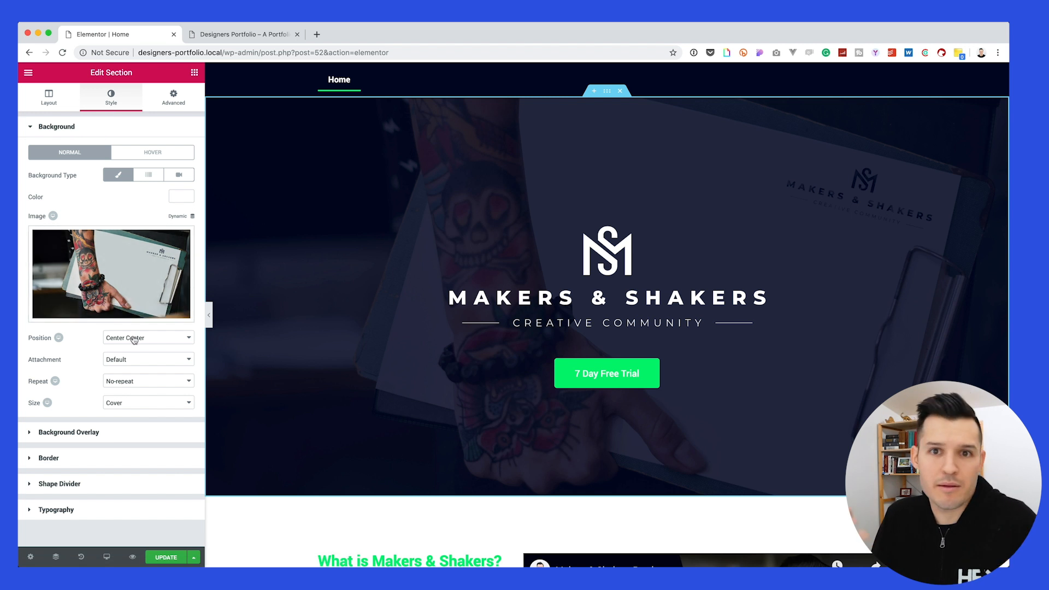
pyautogui.moveTo(151, 408)
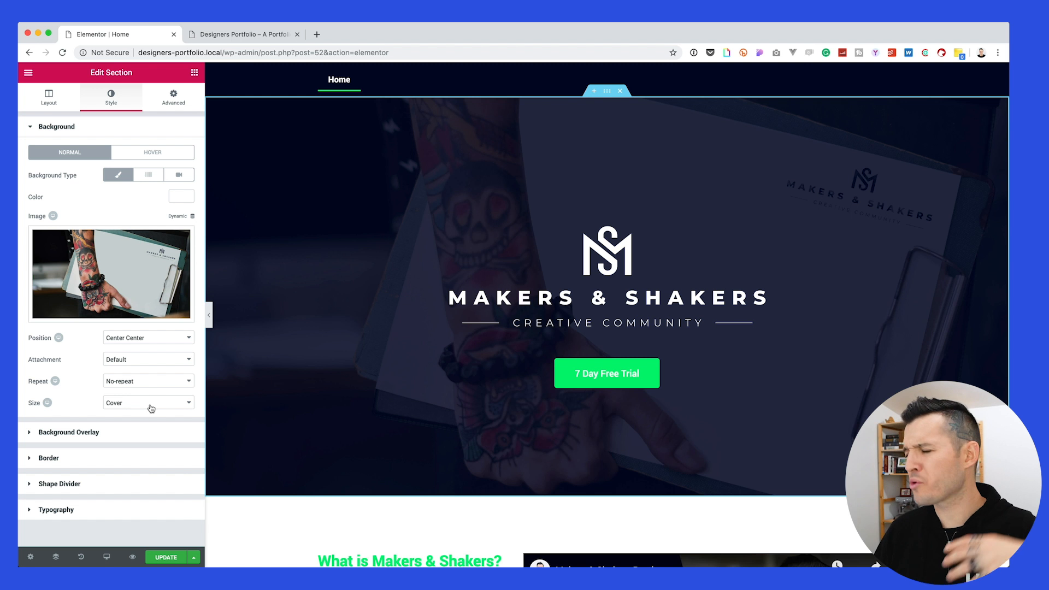
pyautogui.moveTo(149, 175)
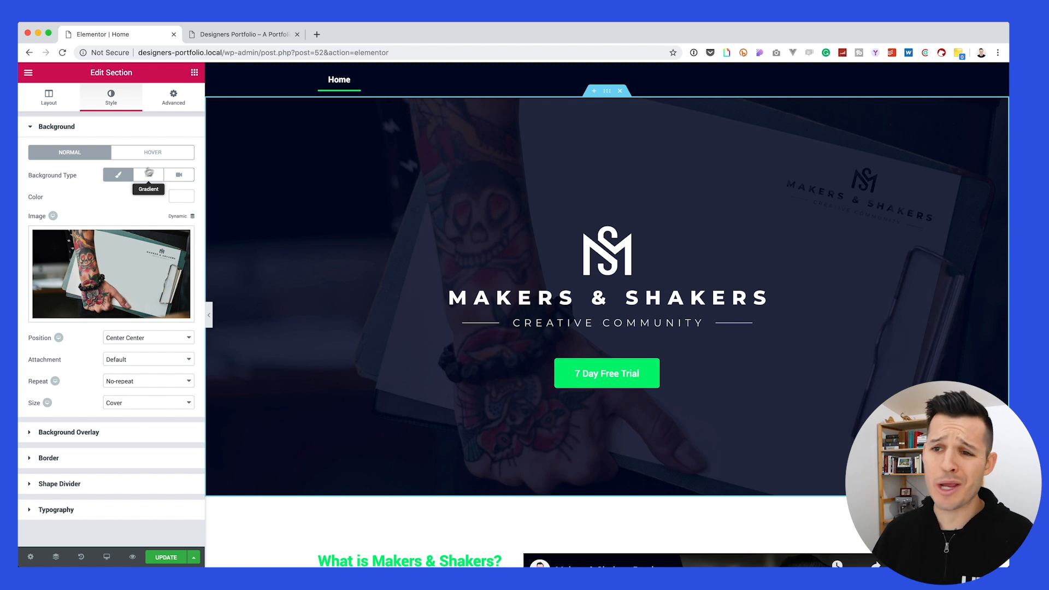
pyautogui.click(173, 97)
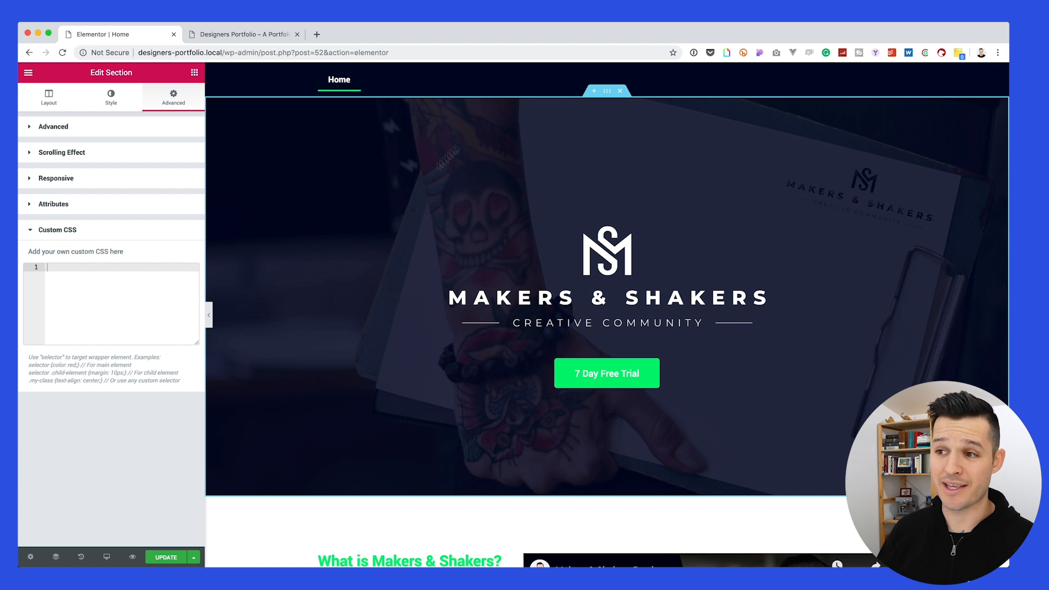
pyautogui.click(49, 98)
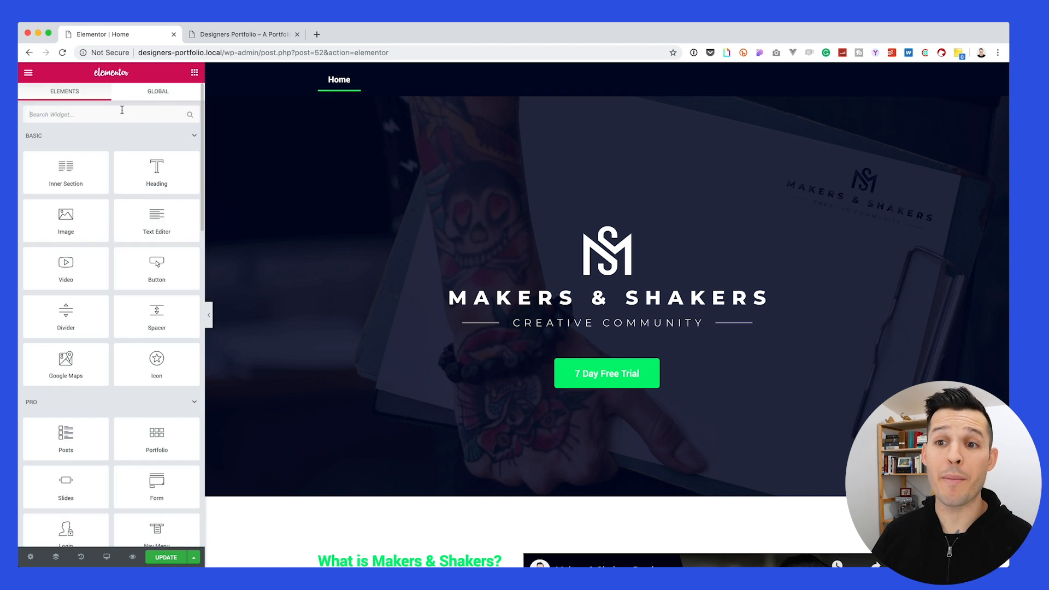
# Search the widgets panel for 'nav', then reopen the hero section's layout settings.
pyautogui.write('nav')
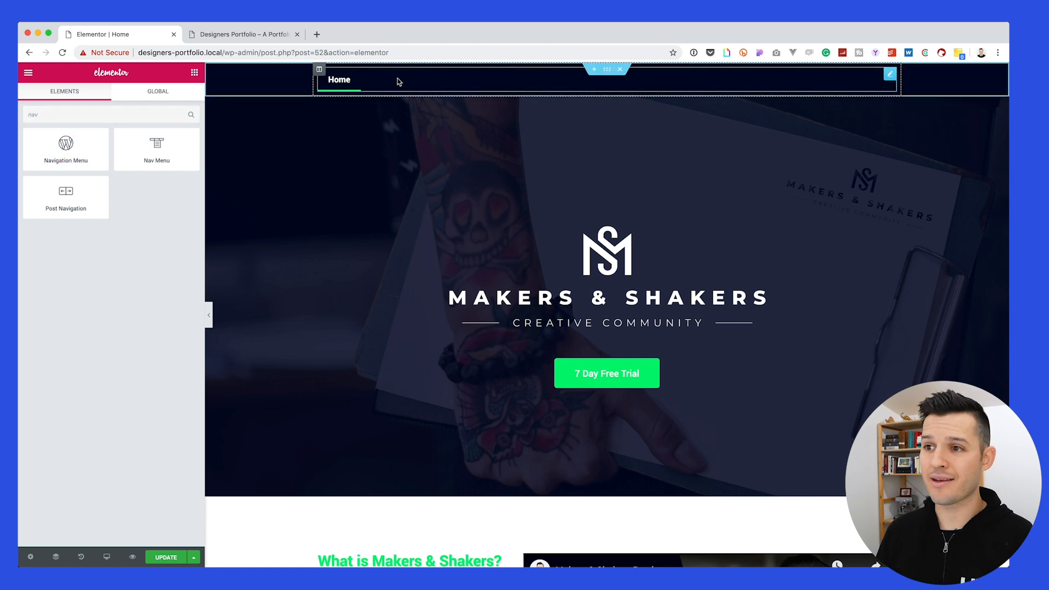
pyautogui.click(607, 70)
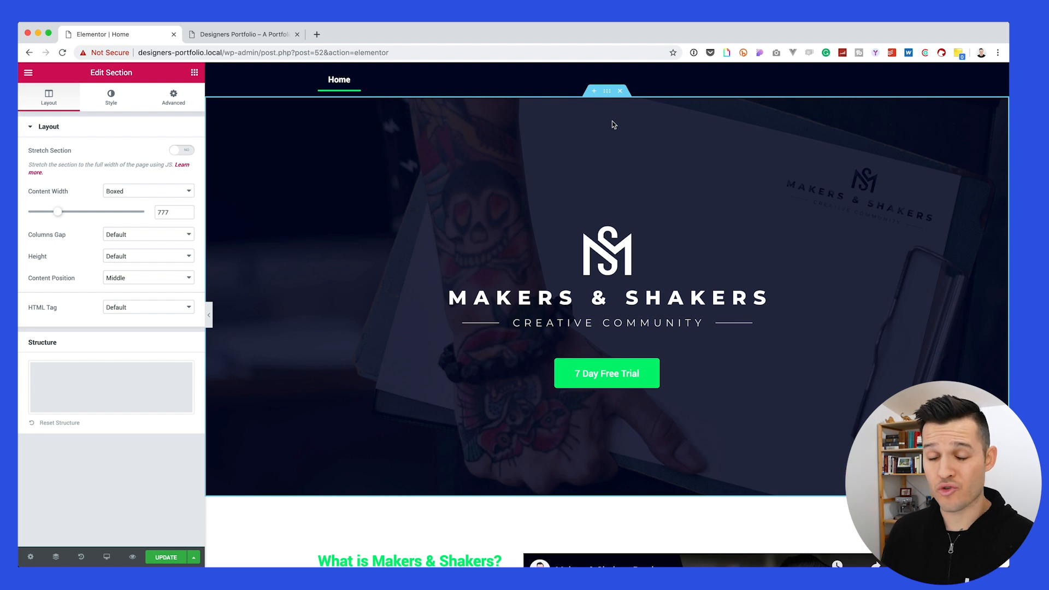
pyautogui.moveTo(626, 207)
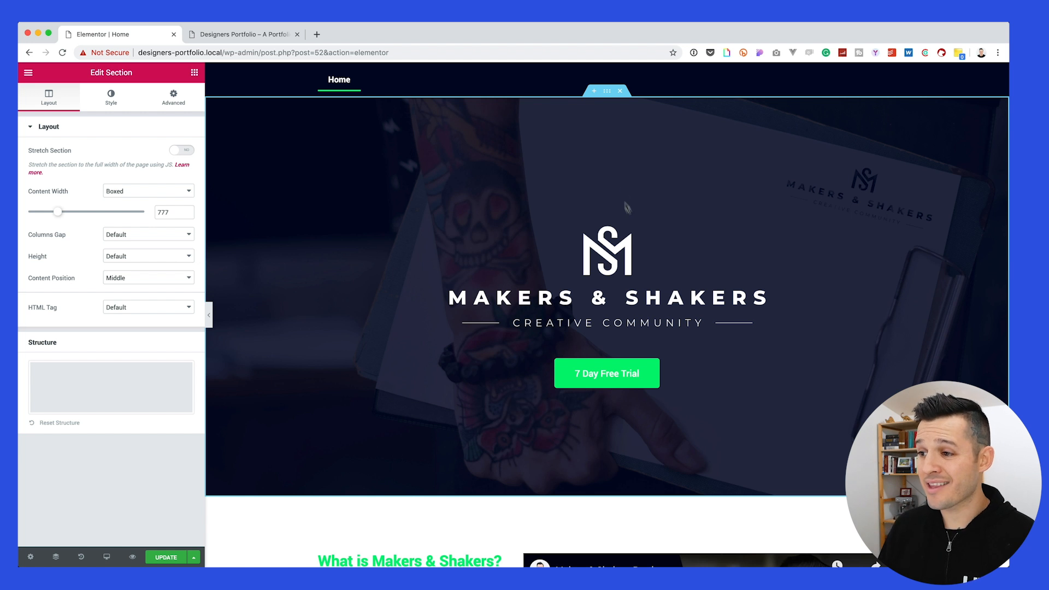
pyautogui.moveTo(630, 216)
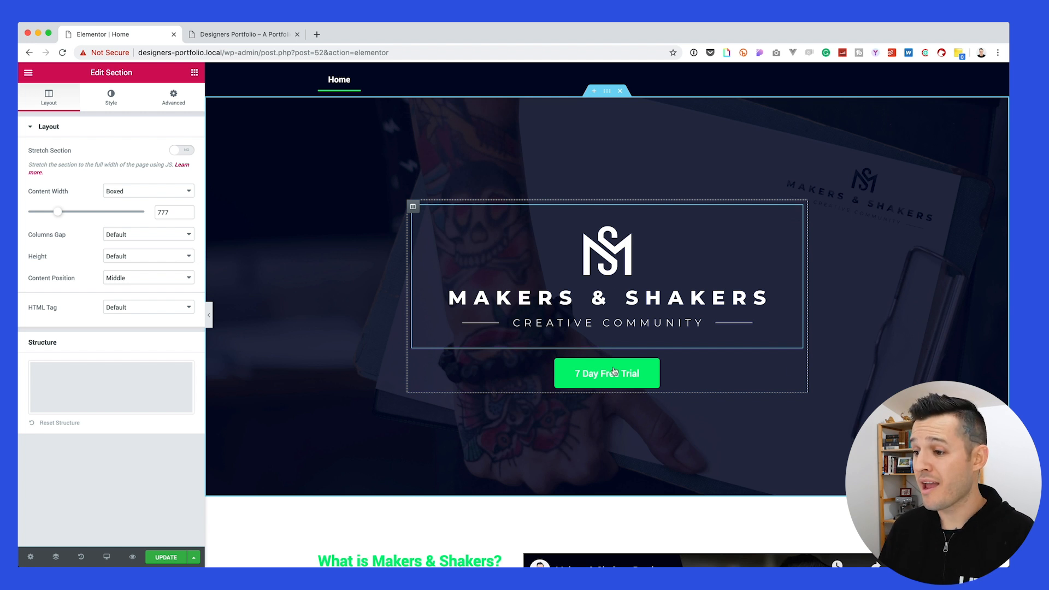
# Select the 'What is Makers & Shakers?' section to show its layout settings.
pyautogui.click(607, 372)
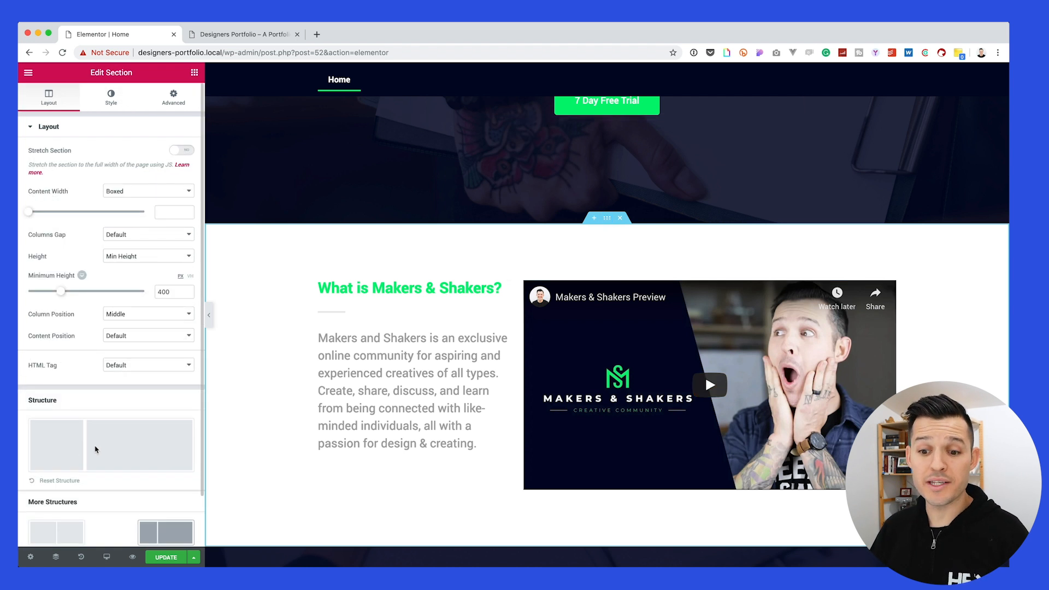
pyautogui.scroll(-3)
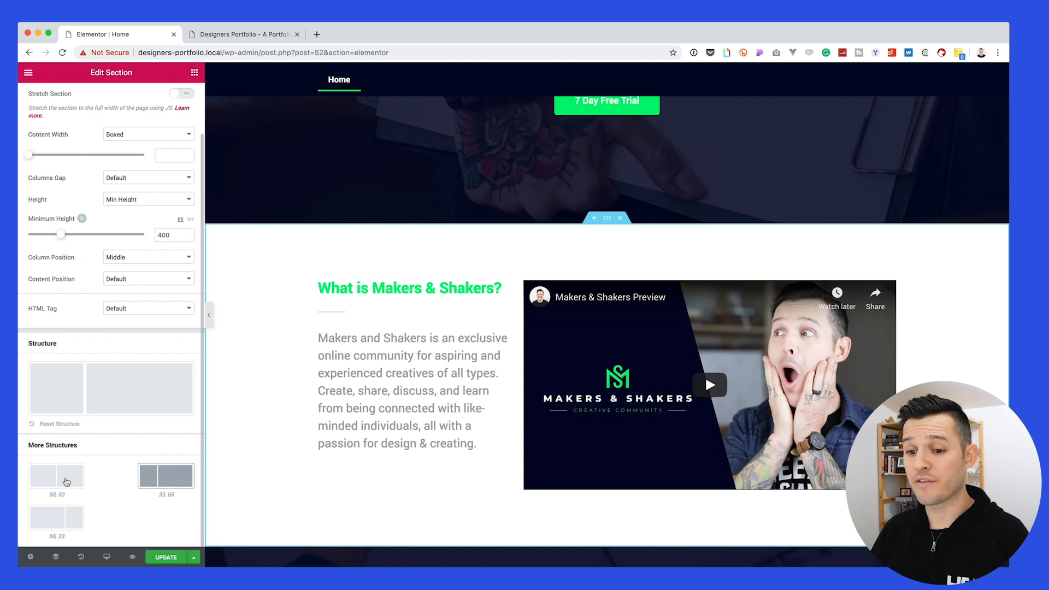
pyautogui.click(56, 478)
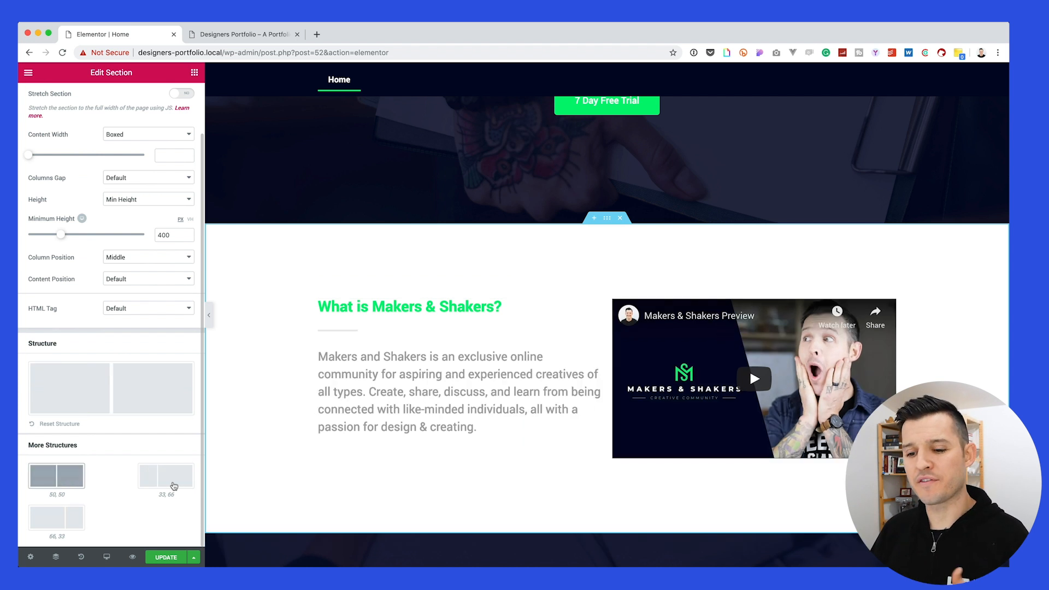
pyautogui.click(166, 477)
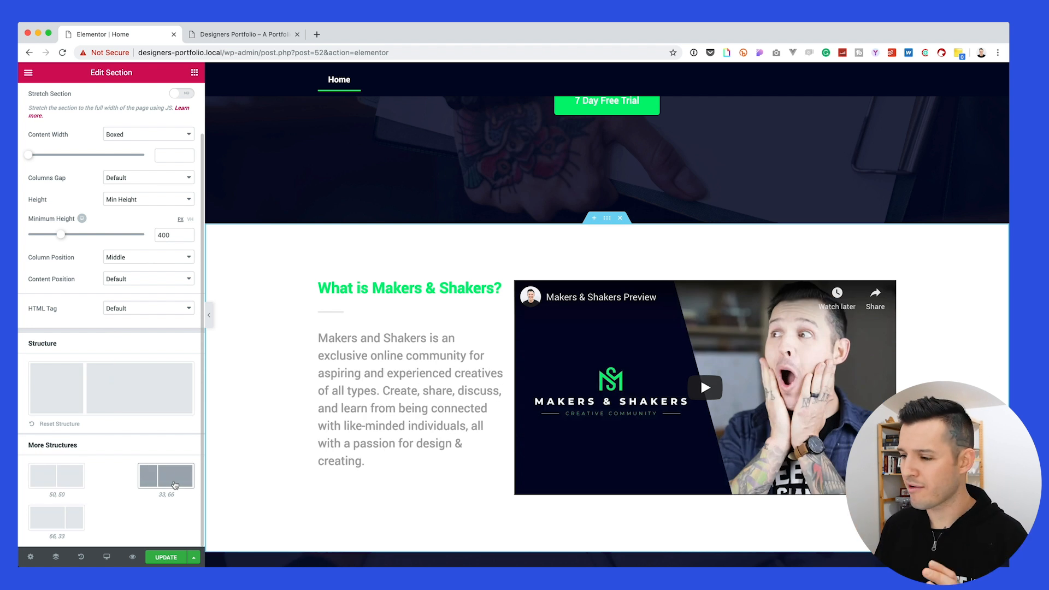
pyautogui.click(46, 482)
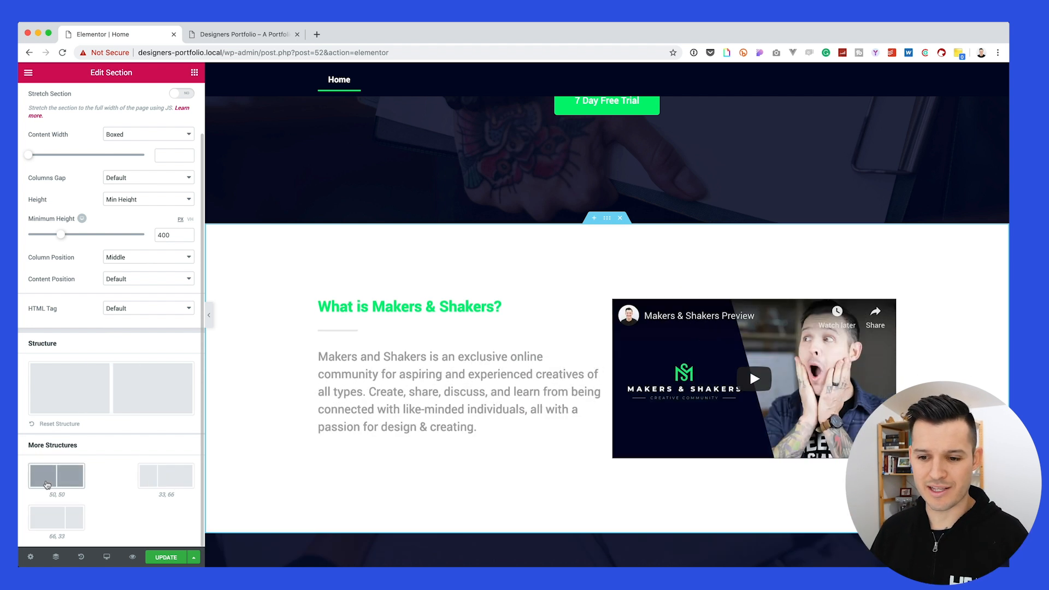
pyautogui.click(165, 476)
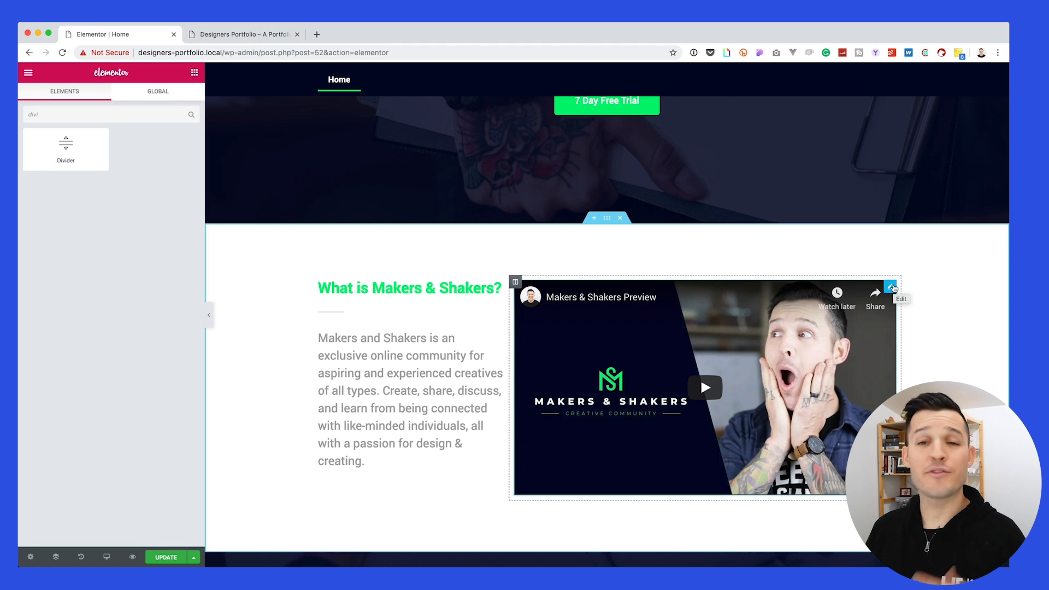
# Check the Preview video's source options and keep YouTube as its source.
pyautogui.click(889, 287)
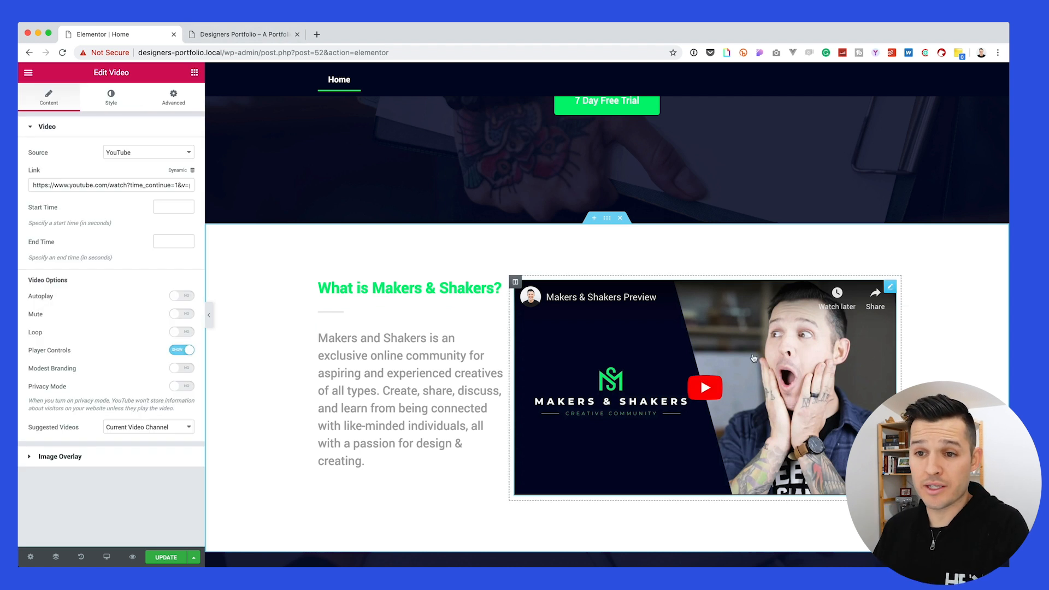
pyautogui.click(148, 152)
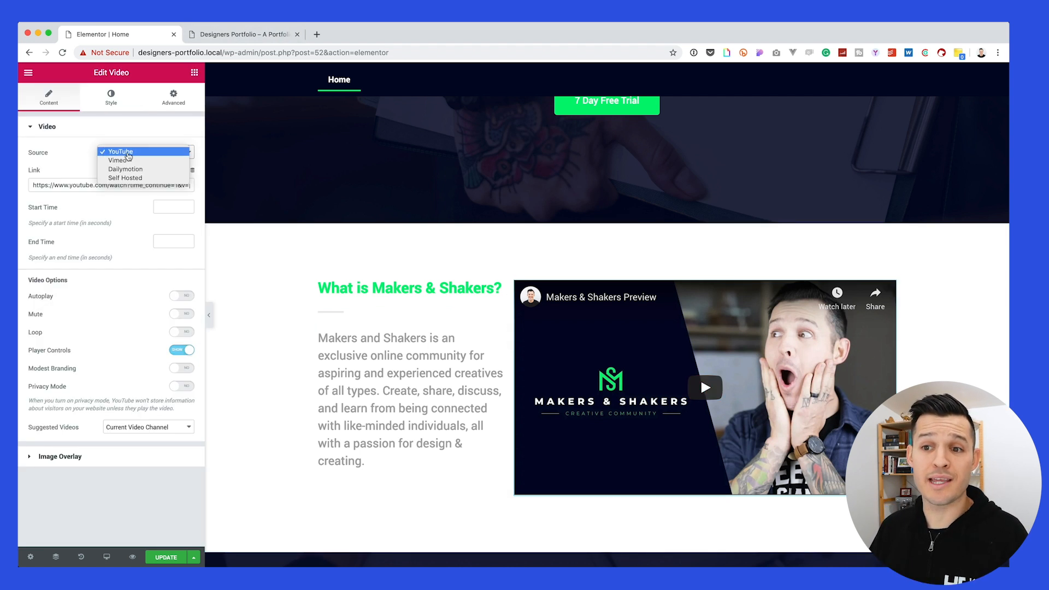
pyautogui.click(121, 152)
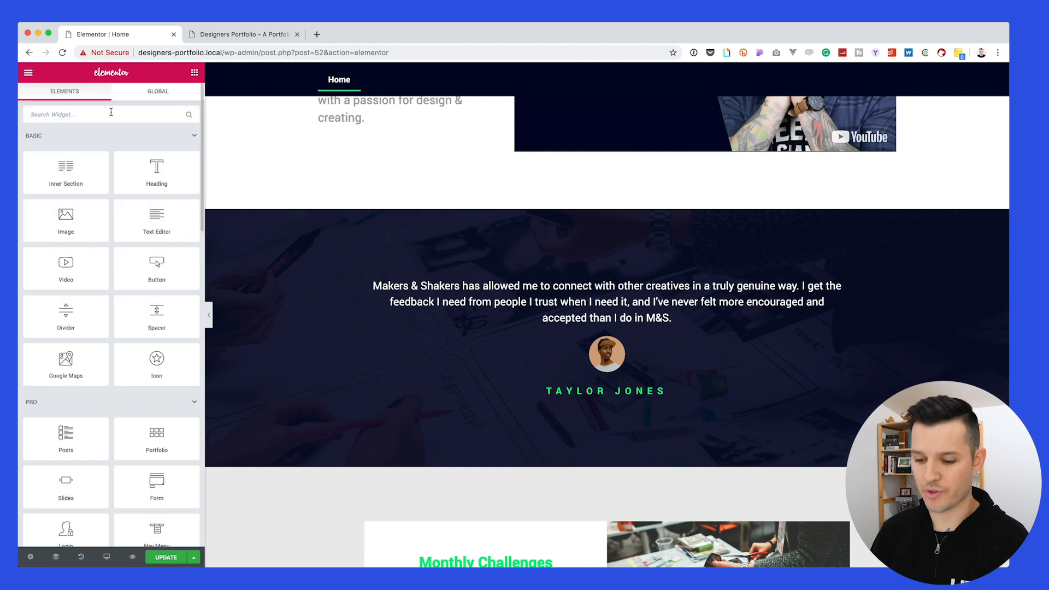
# Search widgets for 'test' and open the Taylor Jones testimonial's settings.
pyautogui.write('test')
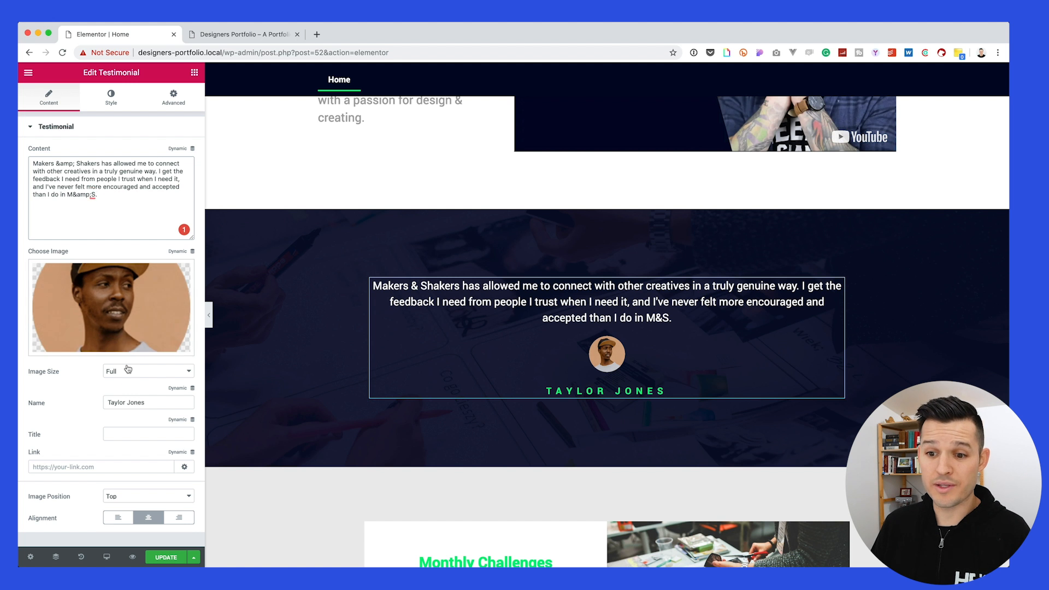
pyautogui.click(141, 403)
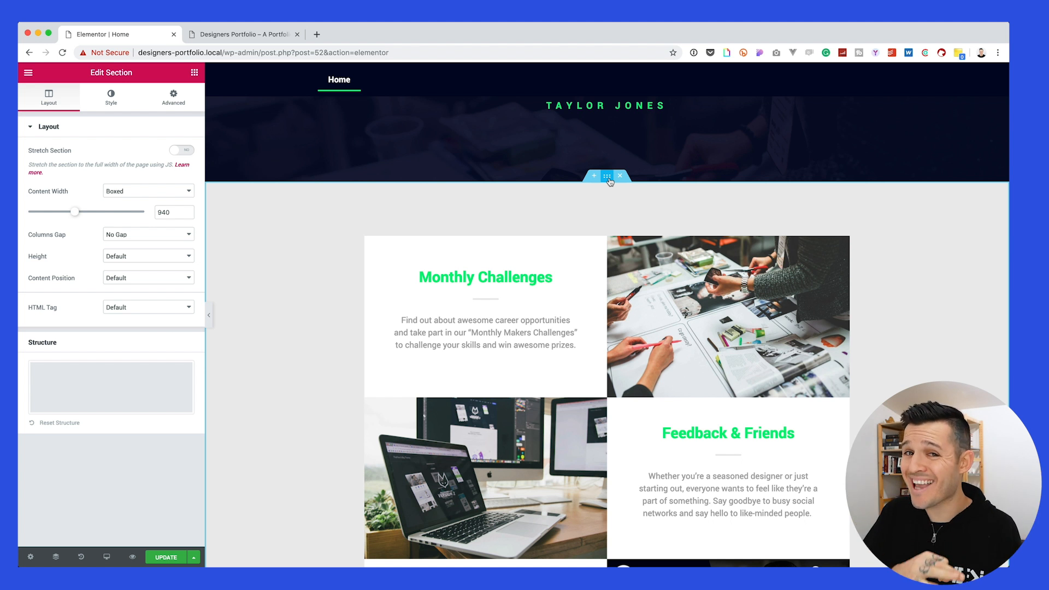
pyautogui.moveTo(600, 247)
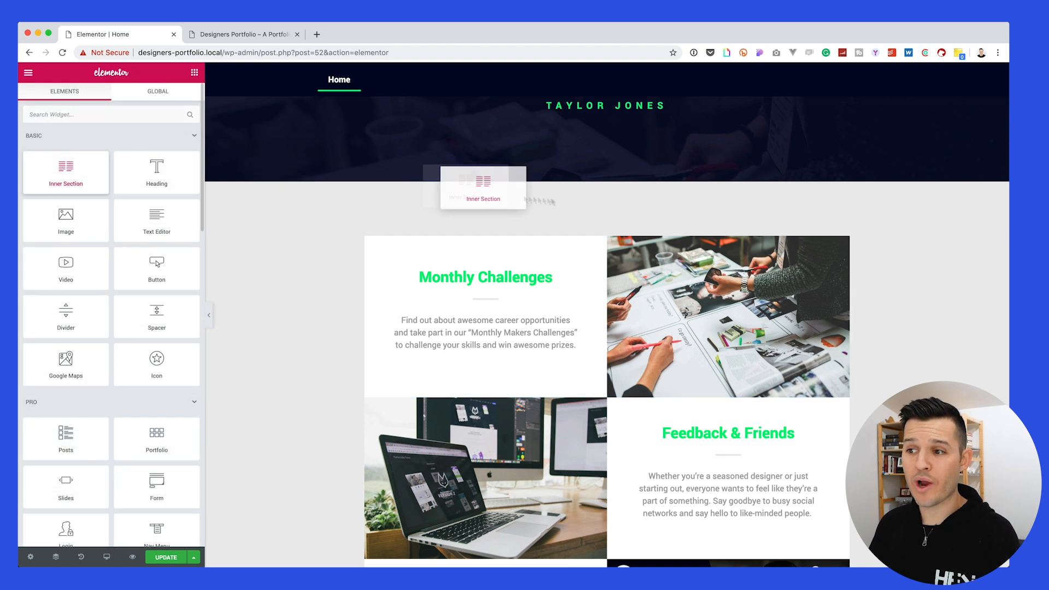
# Drag a two-column inner section above the features grid and duplicate the Monthly Challenges row.
pyautogui.moveTo(483, 188); pyautogui.dragTo(597, 231)
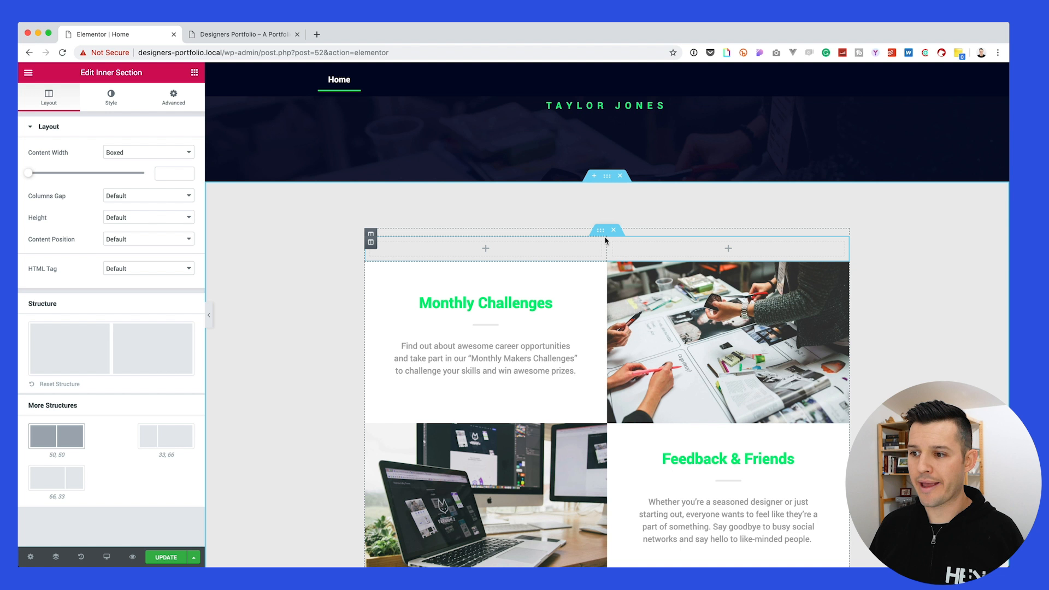
pyautogui.moveTo(487, 251)
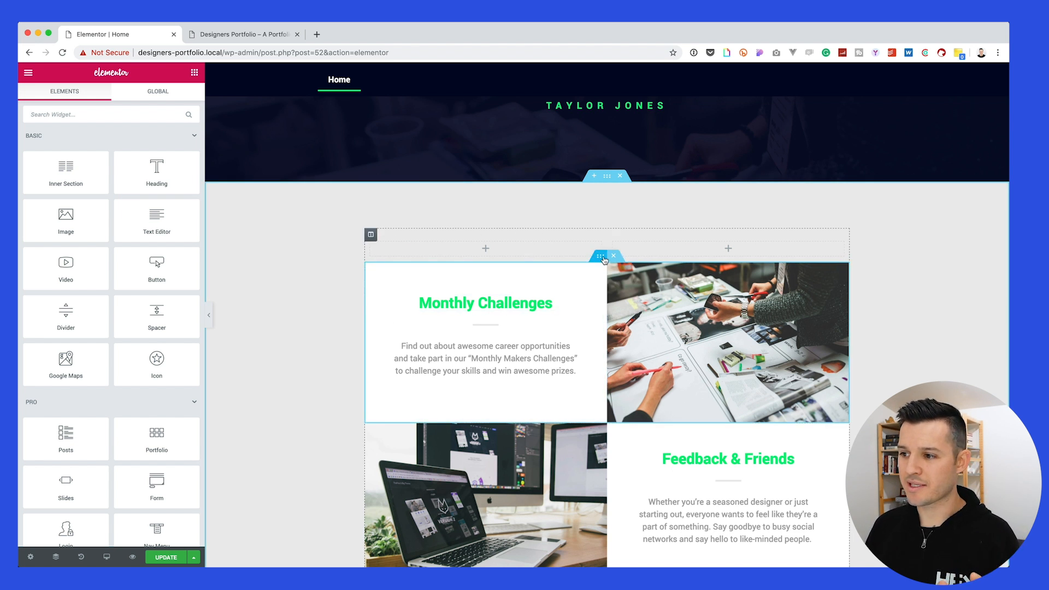
pyautogui.click(604, 255)
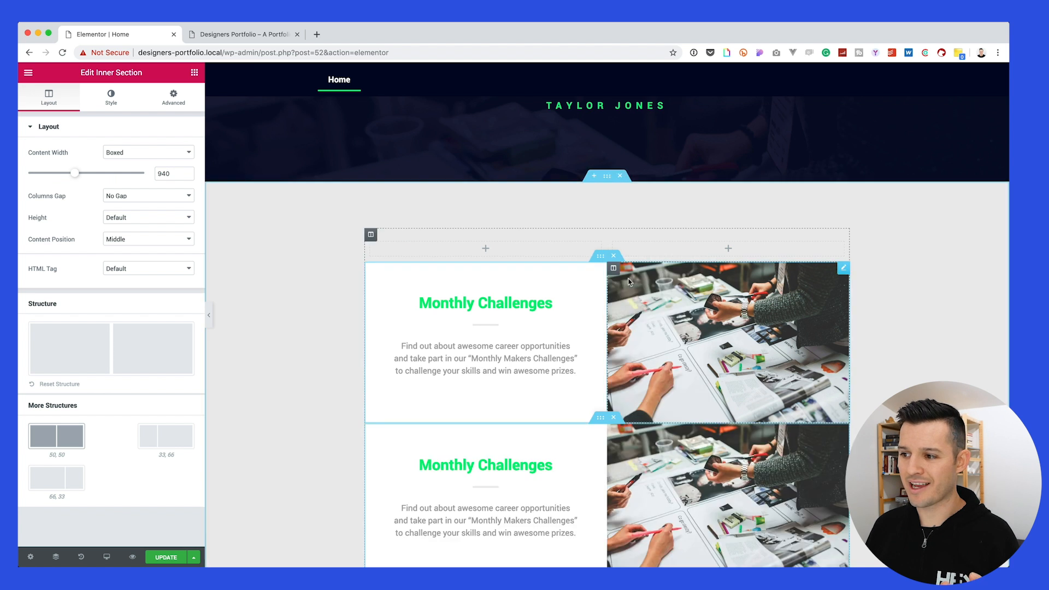
pyautogui.scroll(-3)
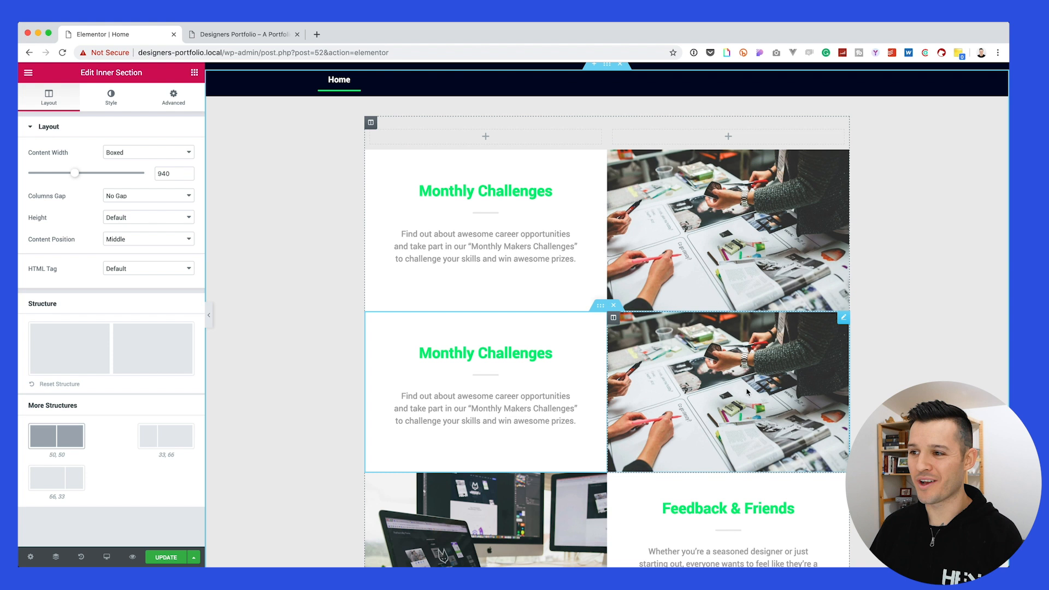
pyautogui.scroll(-3)
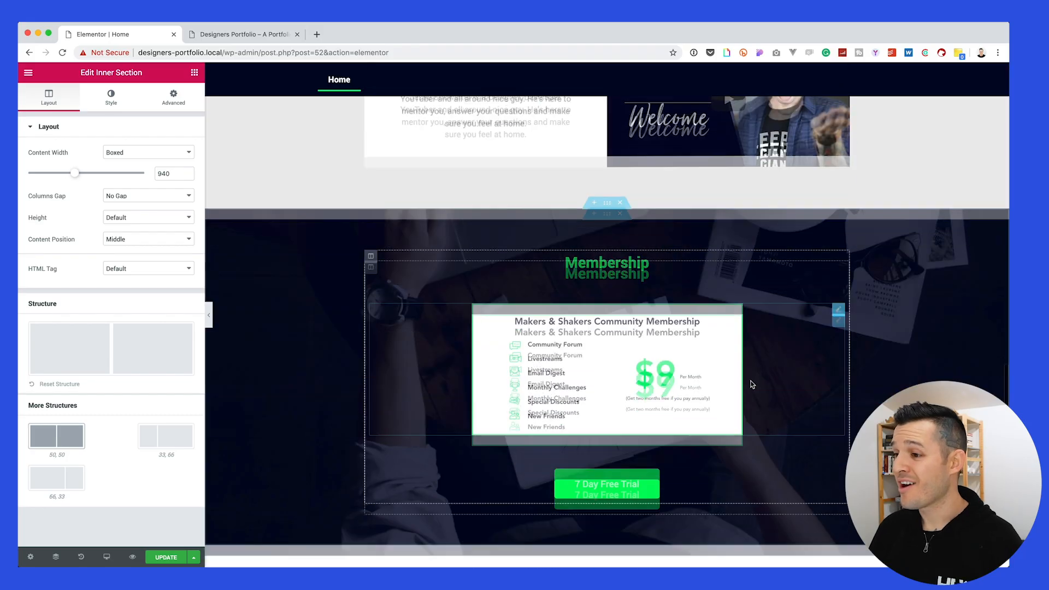
# Inspect the Membership section's background overlay colour, then open the Visit Us form's settings.
pyautogui.scroll(-3)
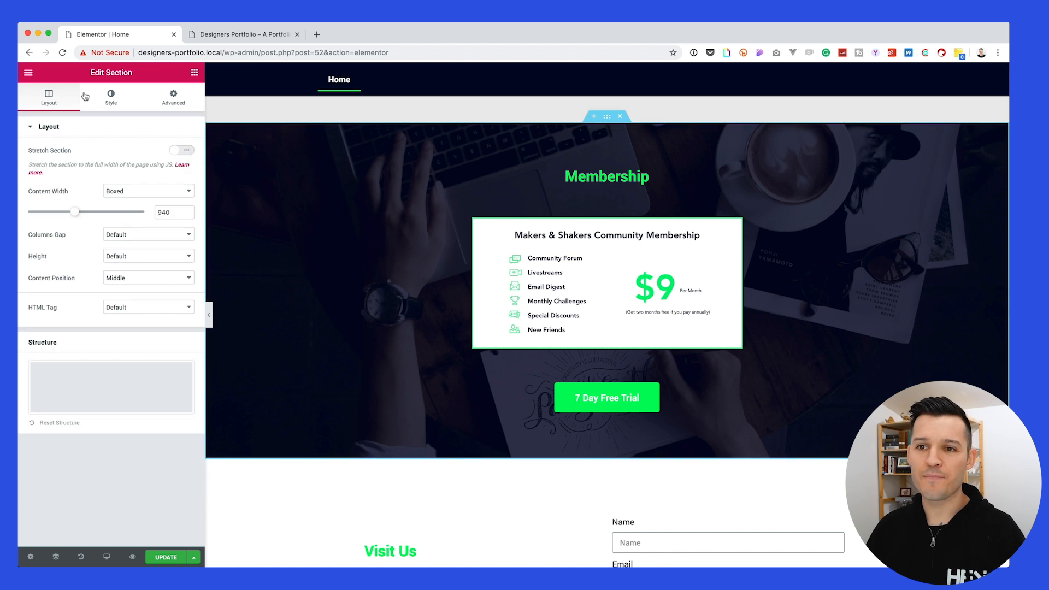
pyautogui.click(111, 97)
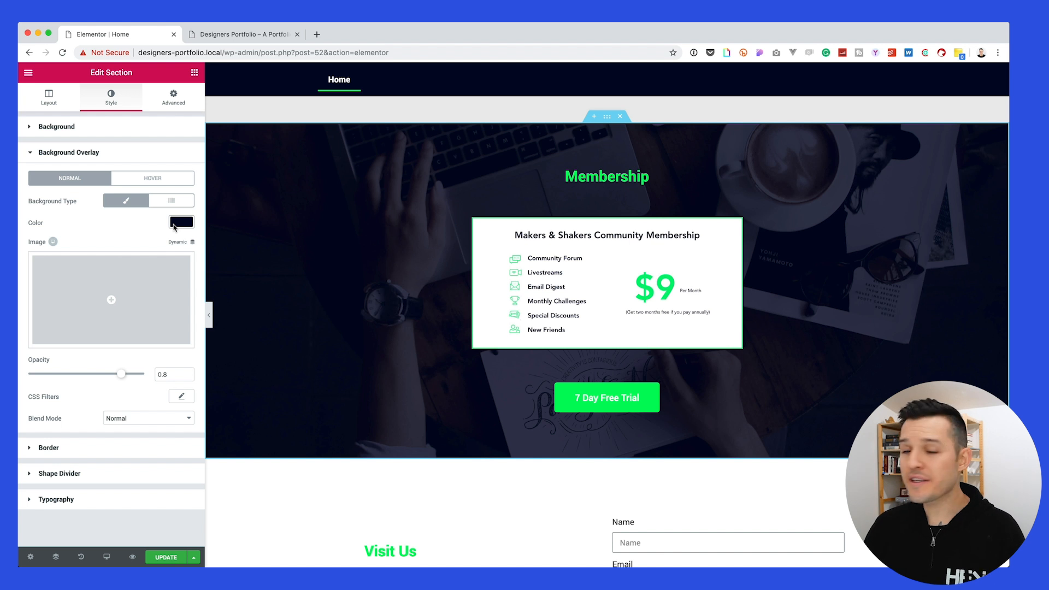
pyautogui.click(607, 177)
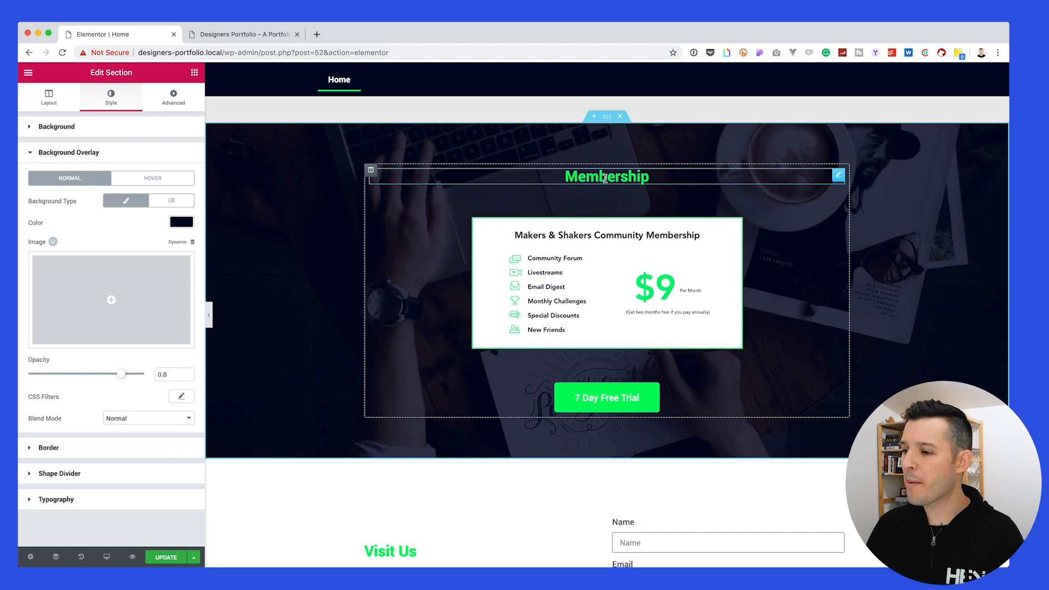
pyautogui.scroll(-3)
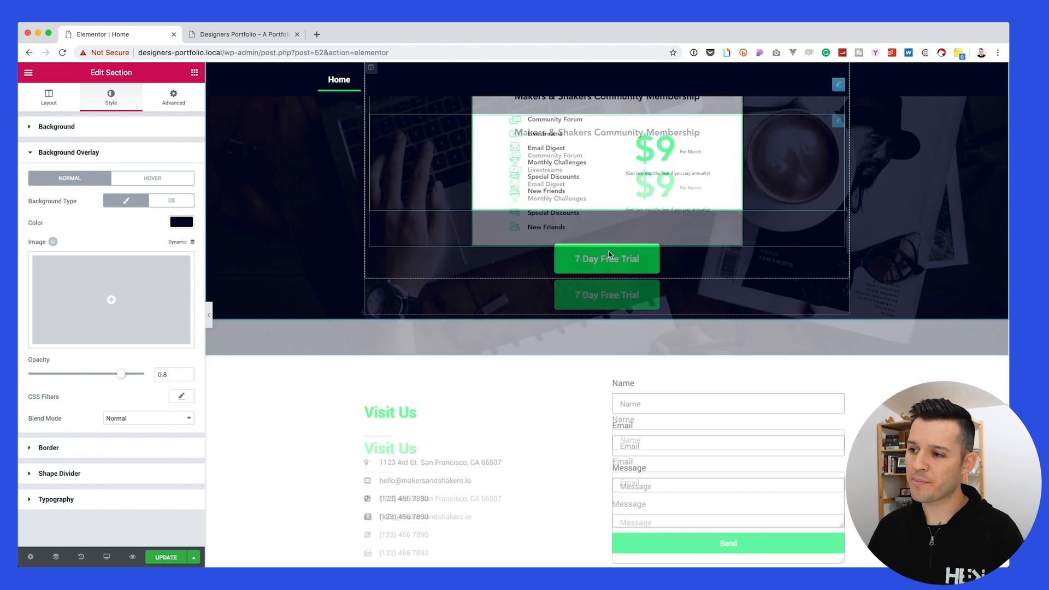
pyautogui.scroll(-3)
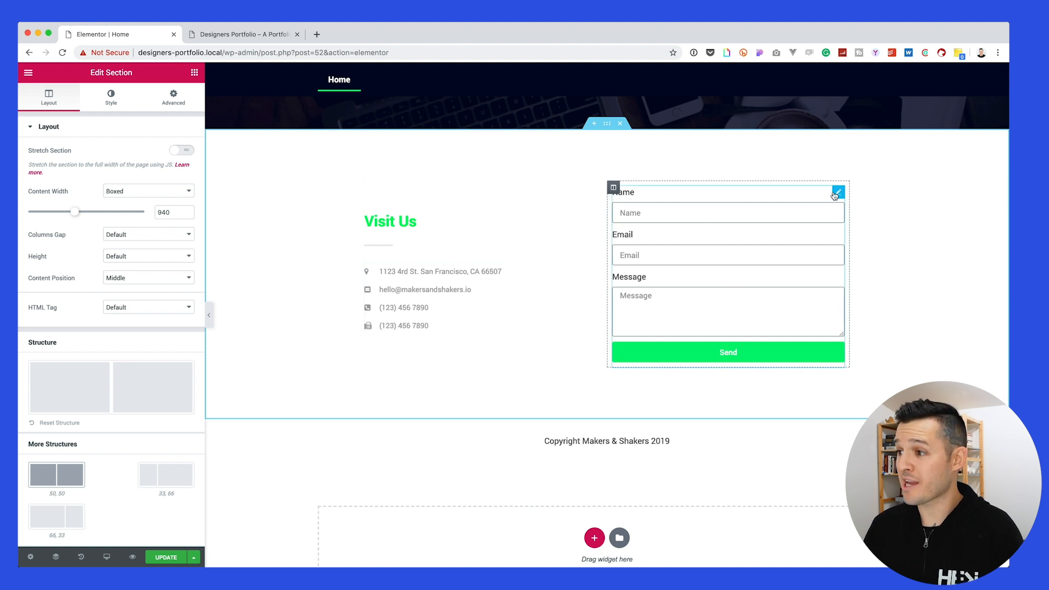
pyautogui.click(242, 34)
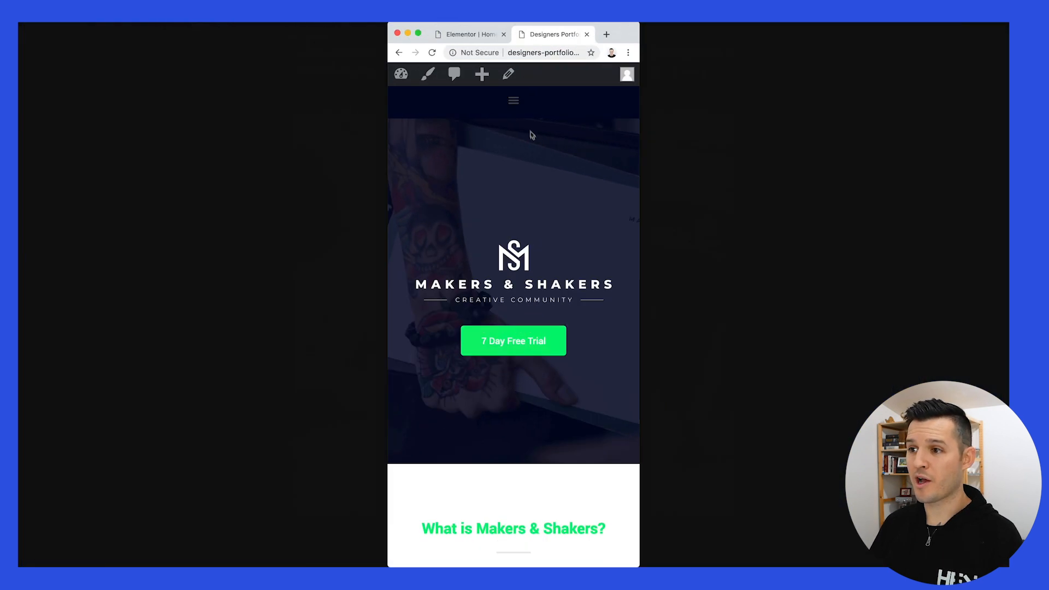
pyautogui.moveTo(637, 151)
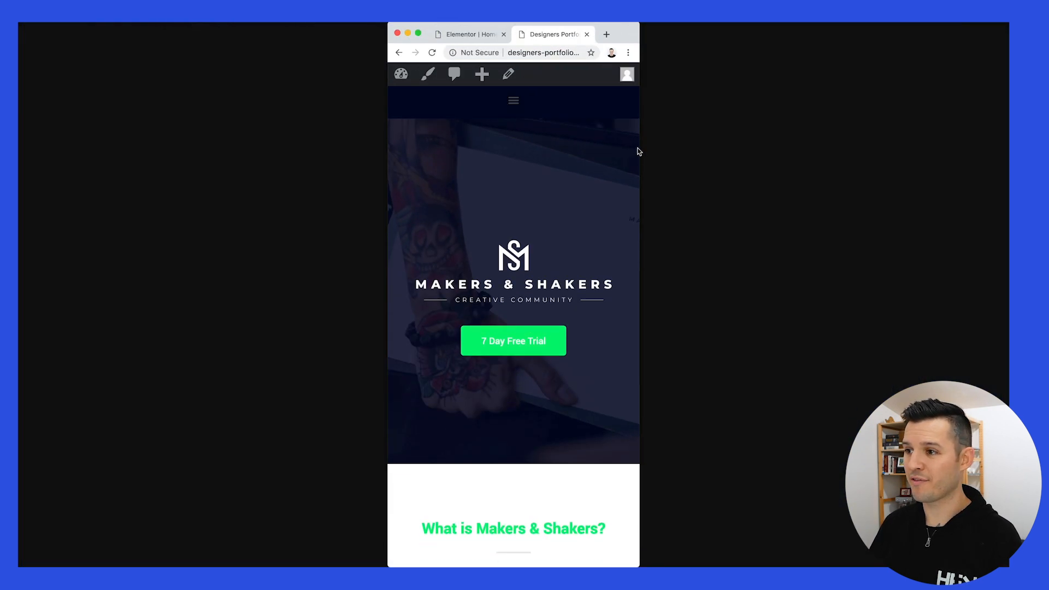
# Scroll the phone-width live page to Meet Your Host, the welcome video and Membership pricing.
pyautogui.scroll(-3)
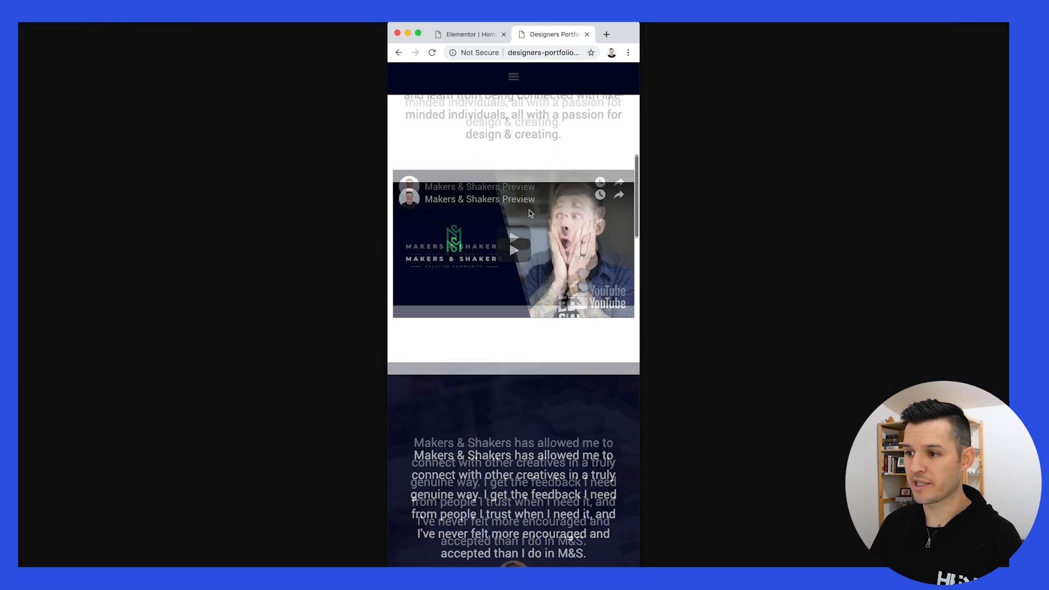
pyautogui.scroll(-3)
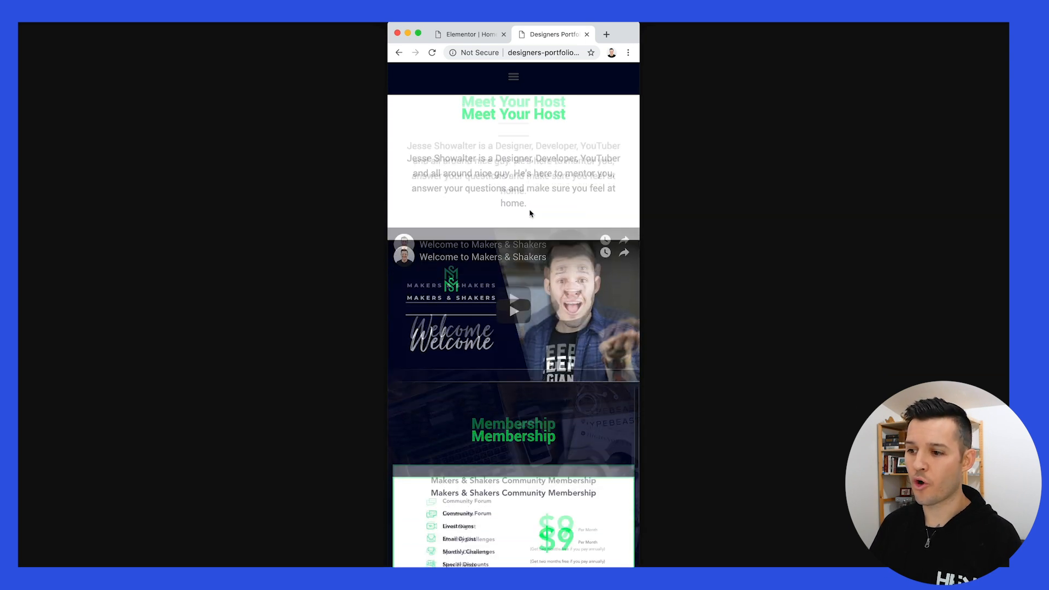